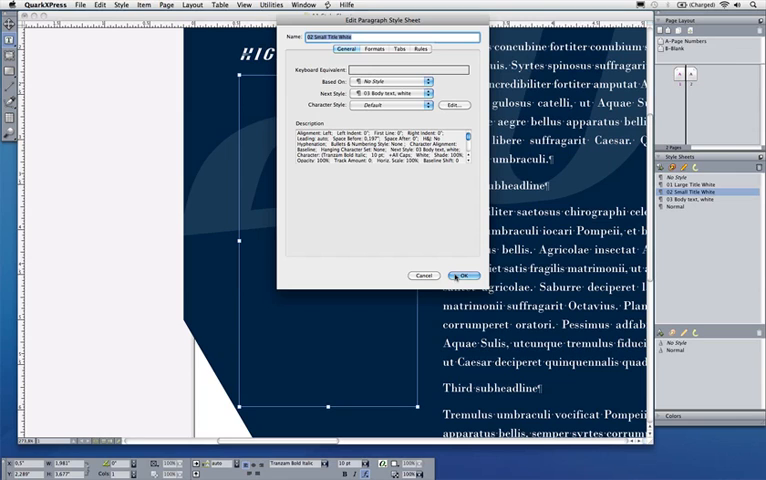
# - Set Next Style of 02 Small Title White to 03 Body text, white and confirm
pyautogui.click(462, 275)
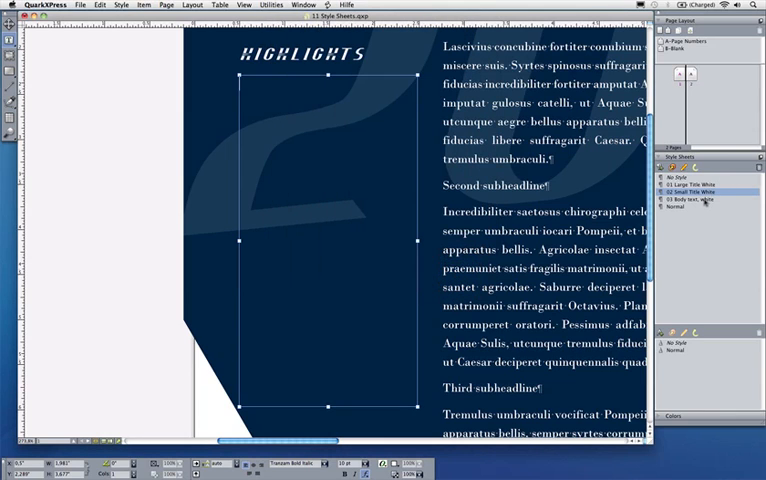
pyautogui.click(695, 192)
pyautogui.write('n')
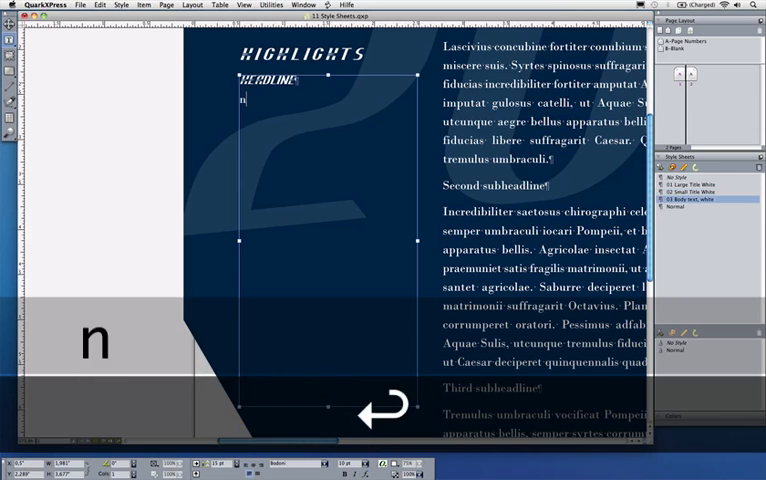
# - Type HEADLINE, a body line and NEXT HEADLINE in Highlights, then zoom out to the spread
pyautogui.write('ow any body text')
pyautogui.write('NEXT HEADLINE')
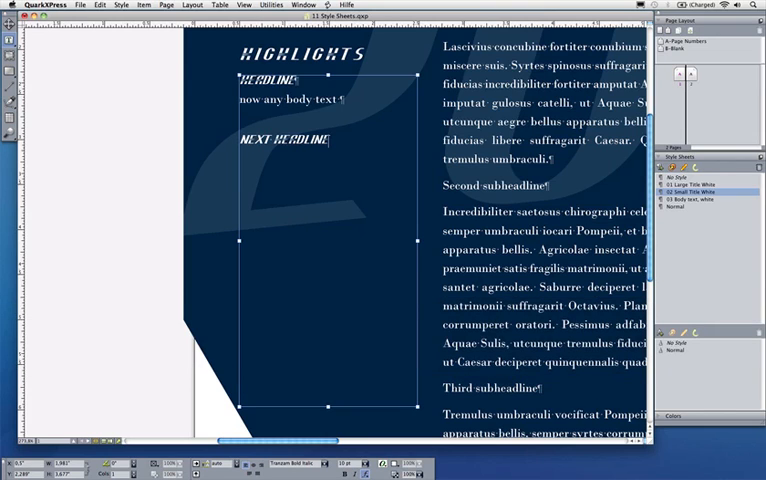
pyautogui.press('cmd+0')
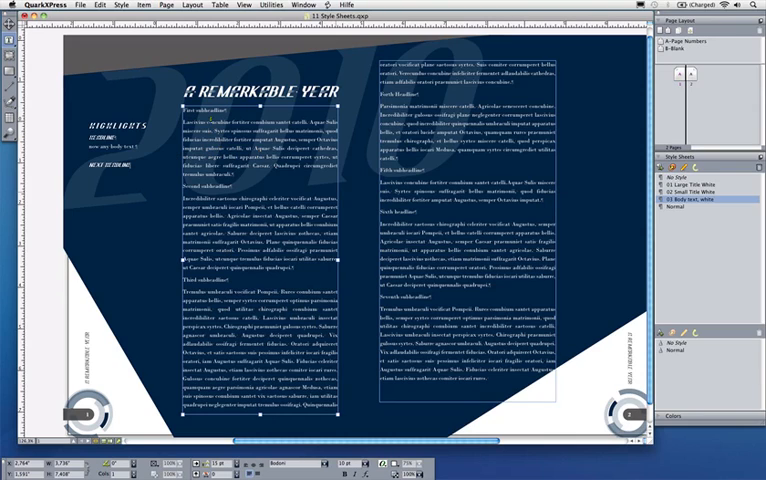
# - Select all main story text and apply 02 Small Title White using Next Style
pyautogui.press('cmd+a')
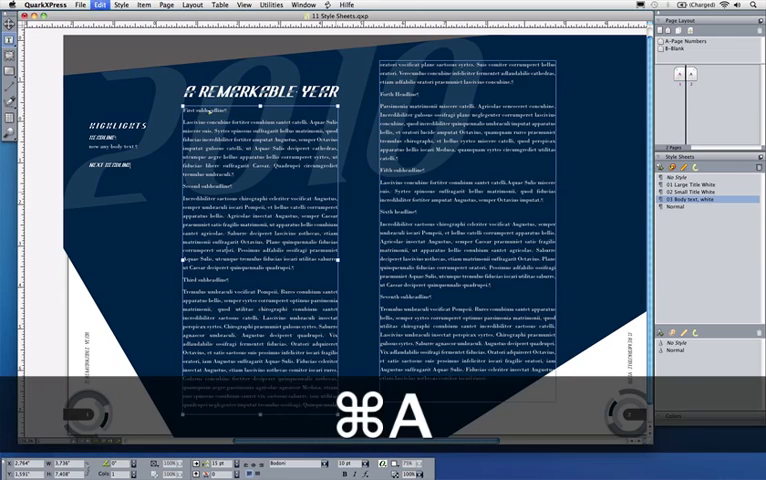
pyautogui.press('cmd+a')
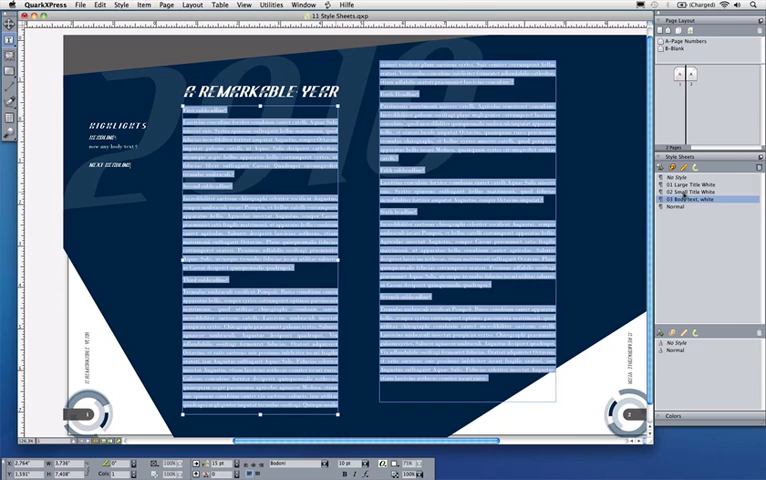
pyautogui.rightClick(707, 190)
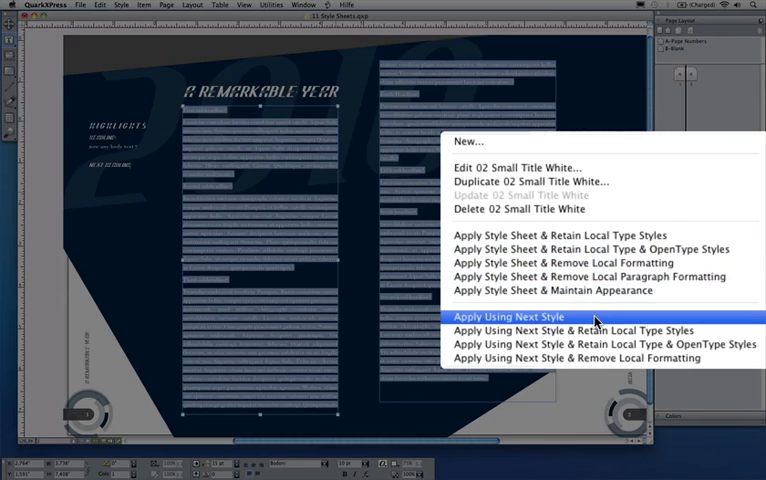
pyautogui.click(524, 317)
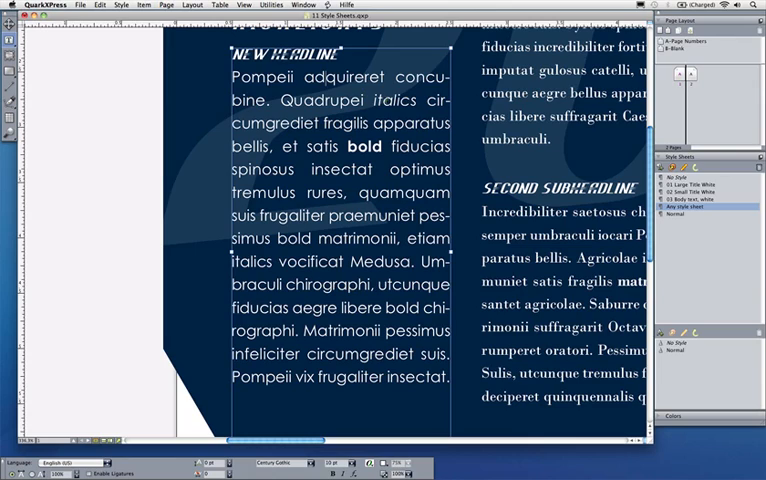
# - Apply 03 Body text, white to the New Headline paragraph, removing local formatting
pyautogui.doubleClick(392, 101)
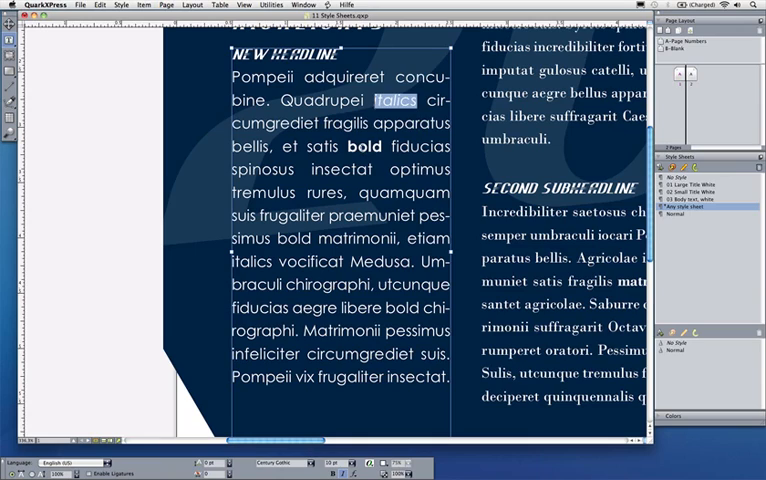
pyautogui.doubleClick(366, 147)
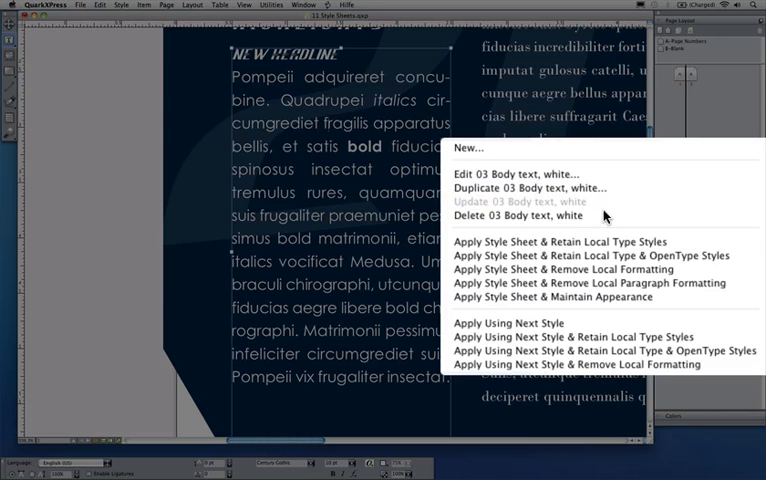
pyautogui.moveTo(607, 269)
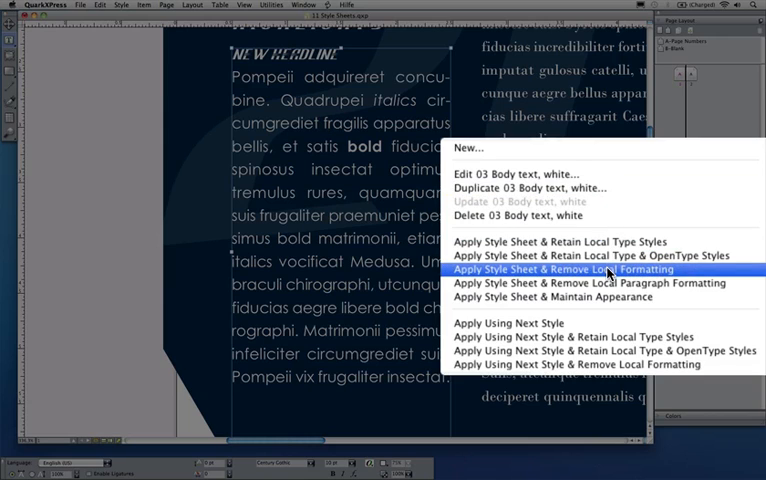
pyautogui.moveTo(689, 275)
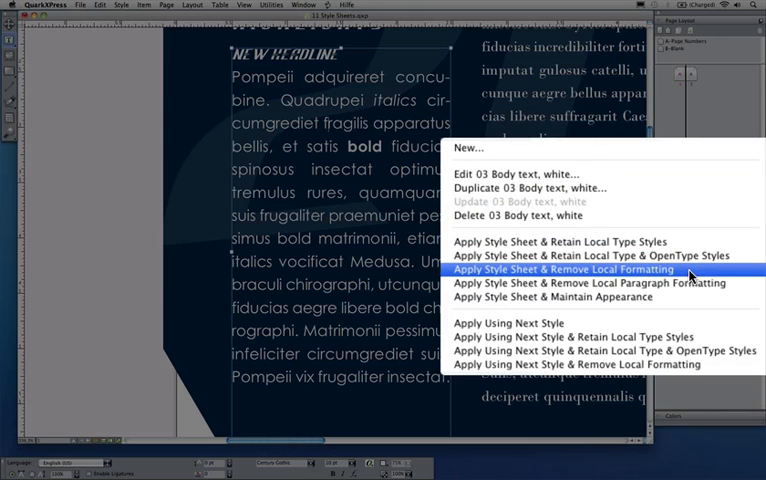
pyautogui.click(579, 268)
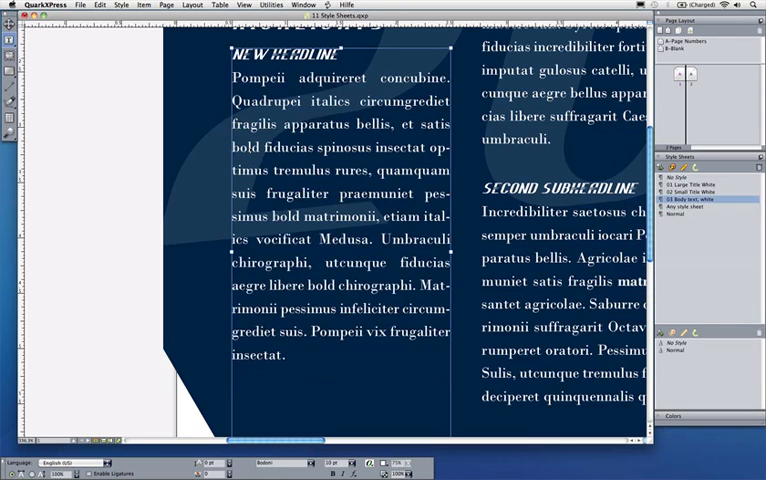
pyautogui.doubleClick(328, 101)
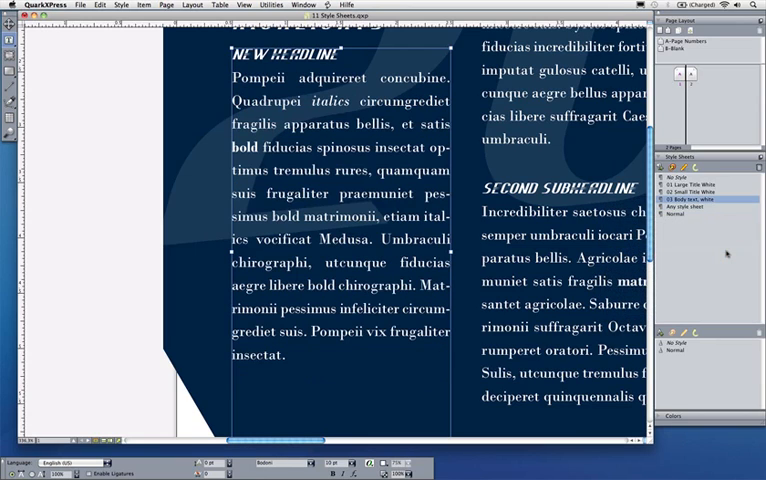
# - Reselect the New Headline paragraph to restore its italic and bold words
pyautogui.doubleClick(329, 101)
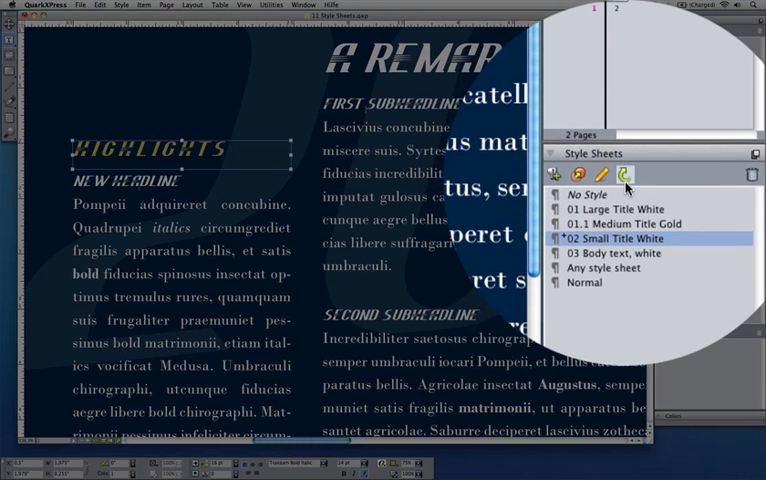
pyautogui.moveTo(629, 185)
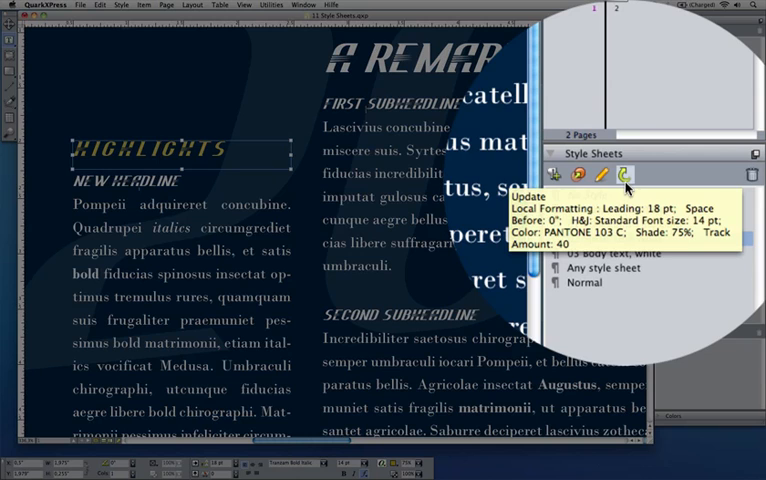